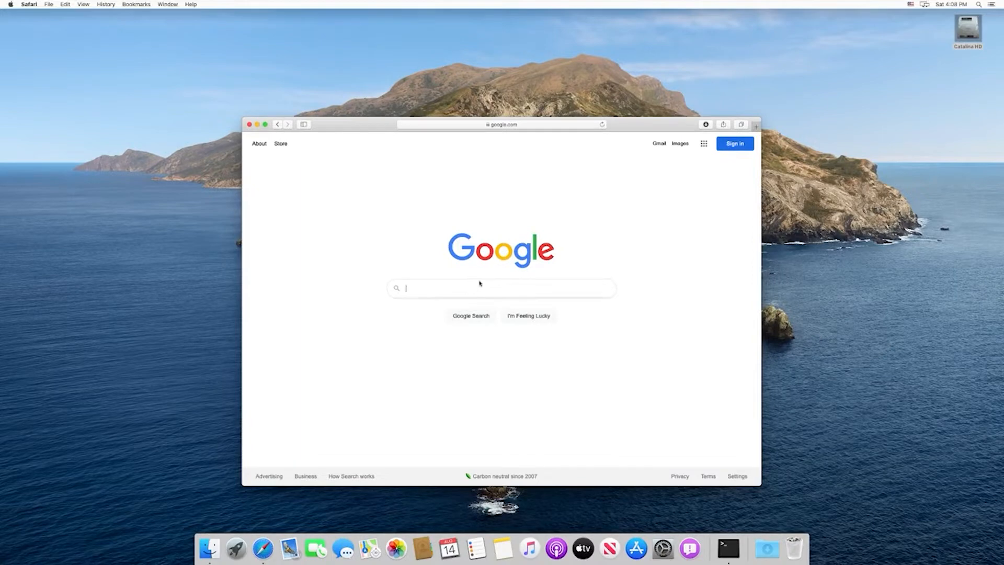
Download the Python 3.9.6 macOS installer from python.org in Safari and open it
text(python.org)
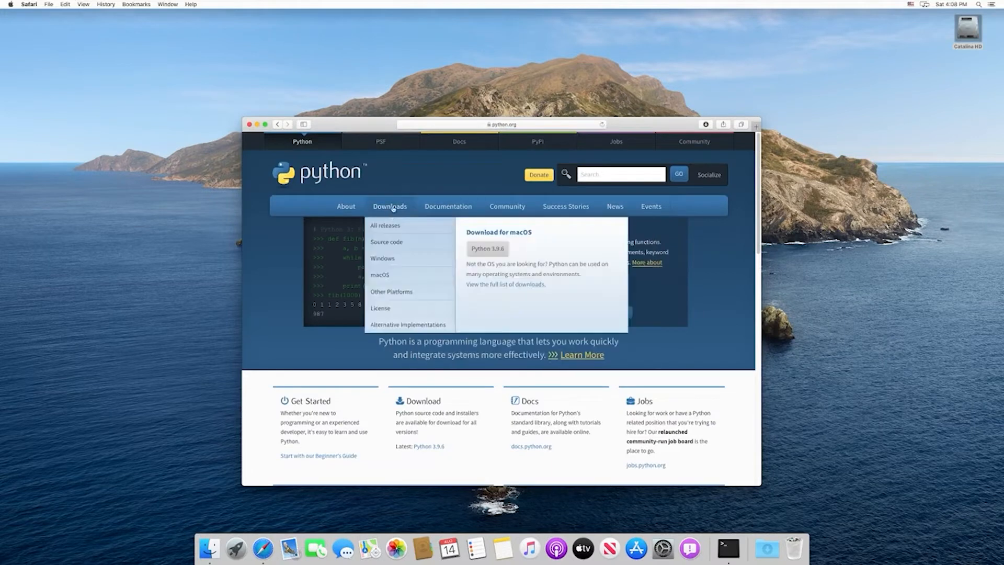
click(390, 205)
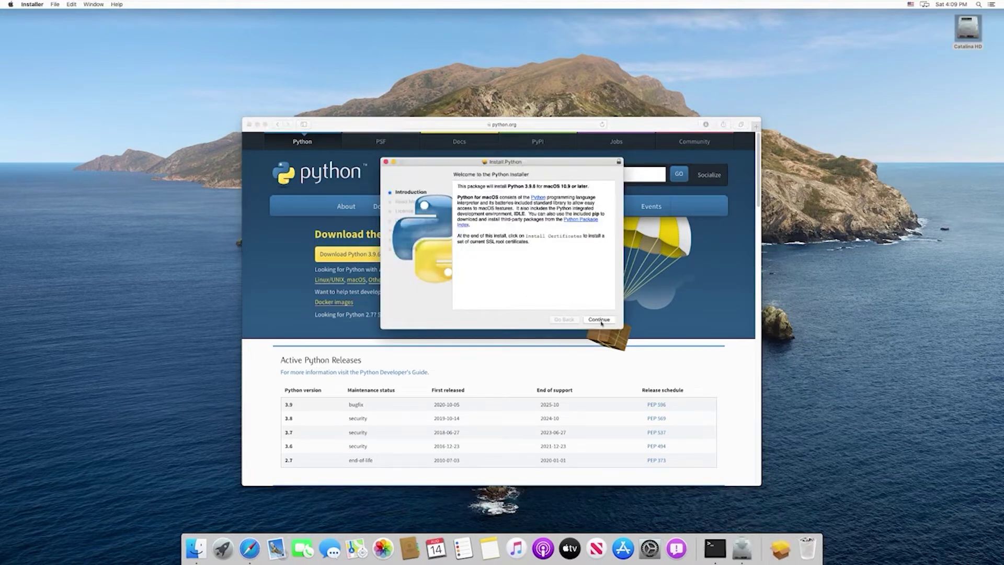
Install Python 3.9.6 on Catalina HD, accepting the license and authorizing the install
click(599, 319)
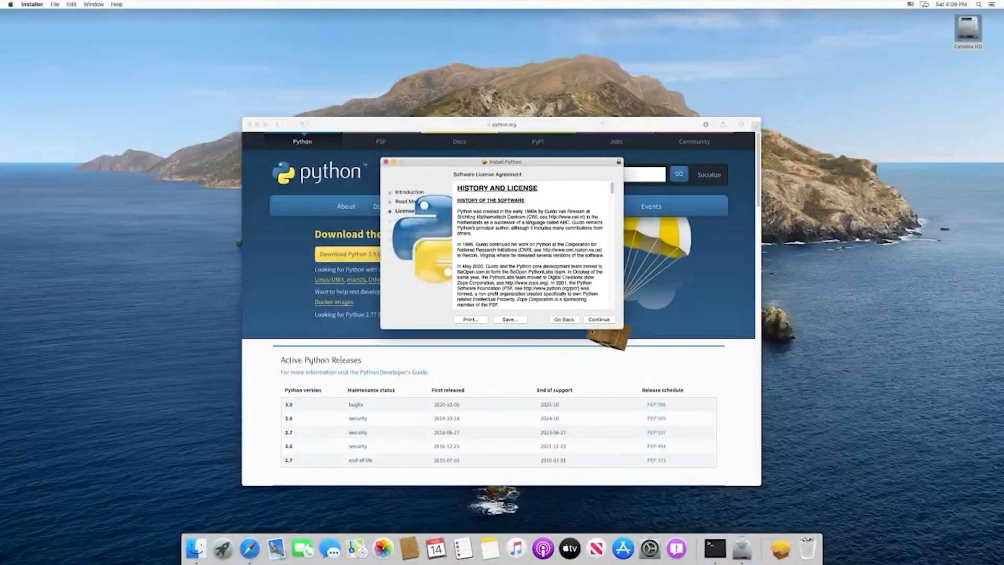
click(598, 319)
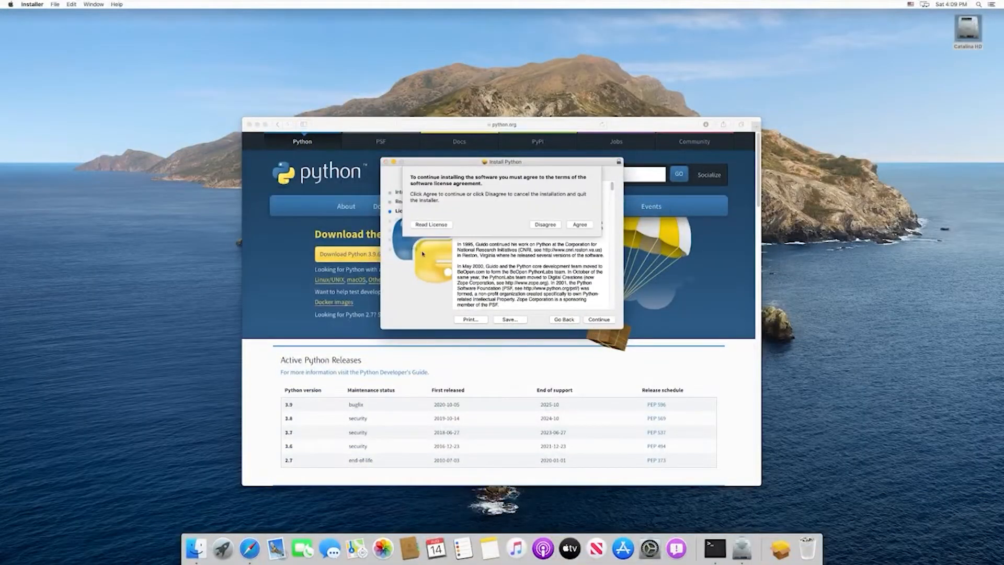
click(579, 225)
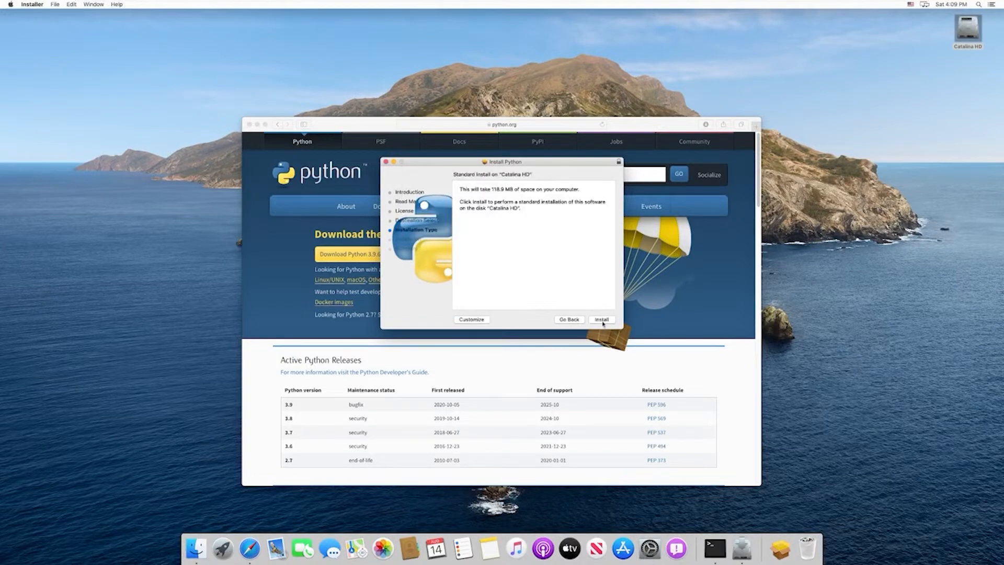
click(601, 319)
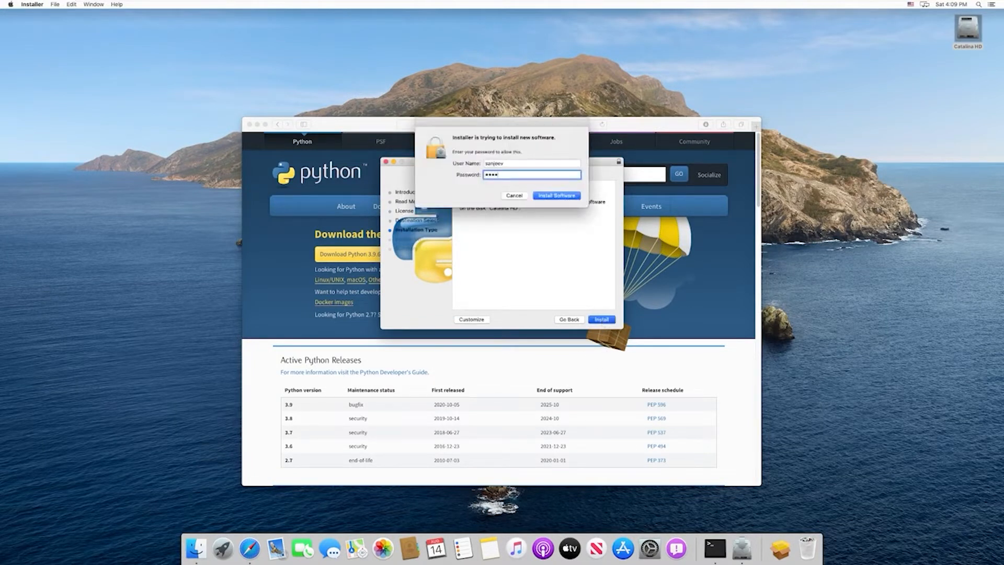
click(557, 196)
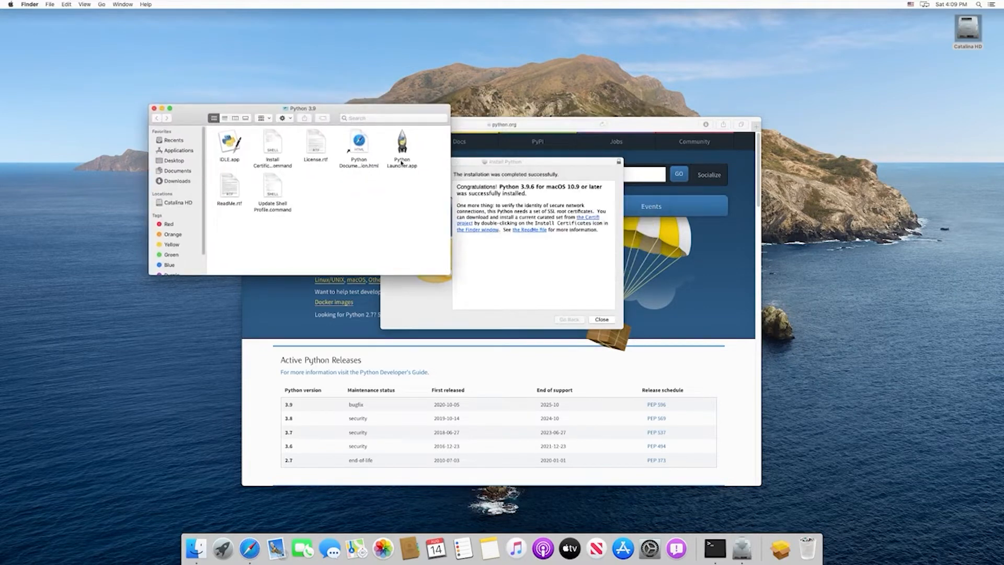
Dismiss the Python installer's completion screen
click(601, 320)
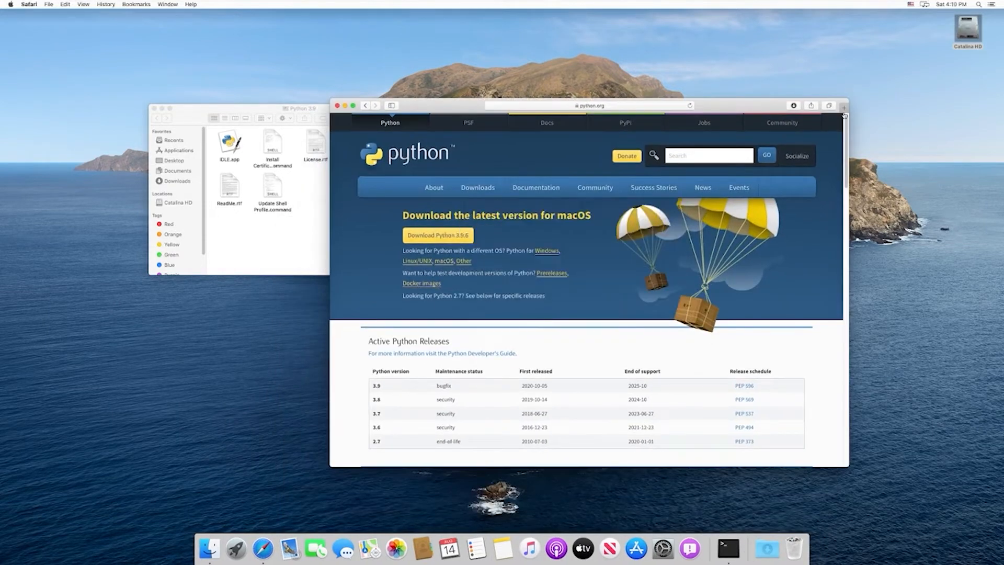
Launch Terminal.app via Spotlight, center its window, and begin typing a python command
click(978, 5)
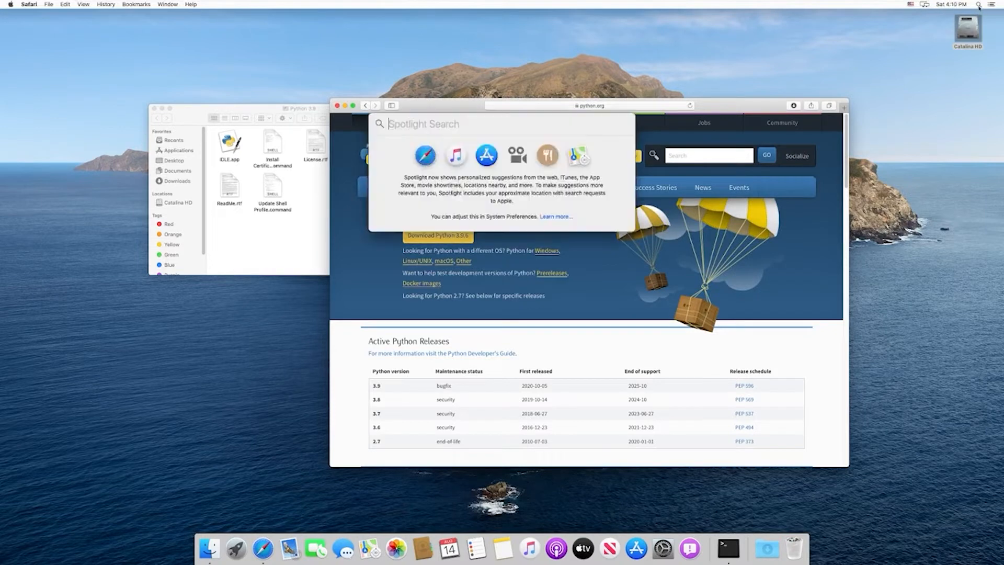
text(terminal.app)
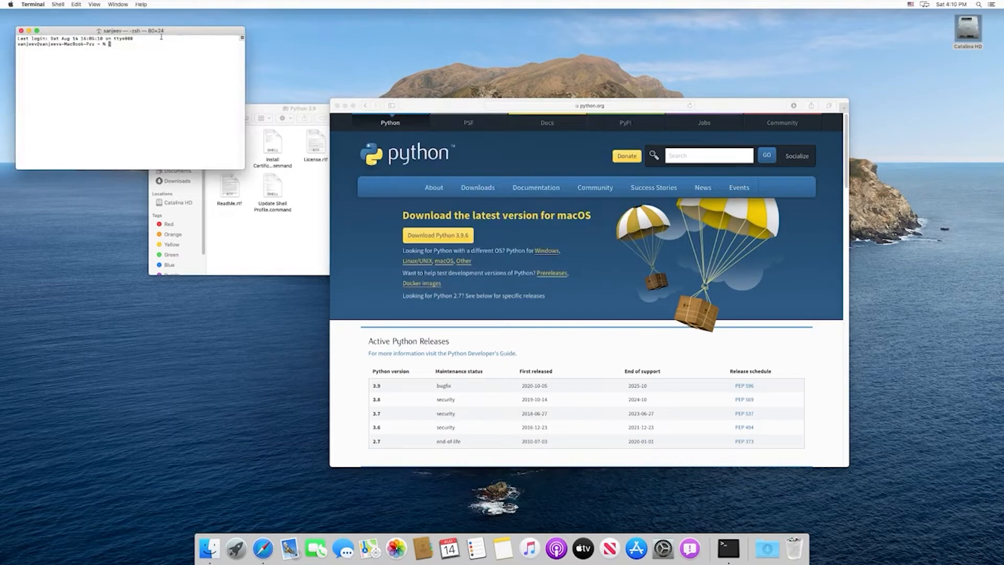
drag(128, 31, 541, 195)
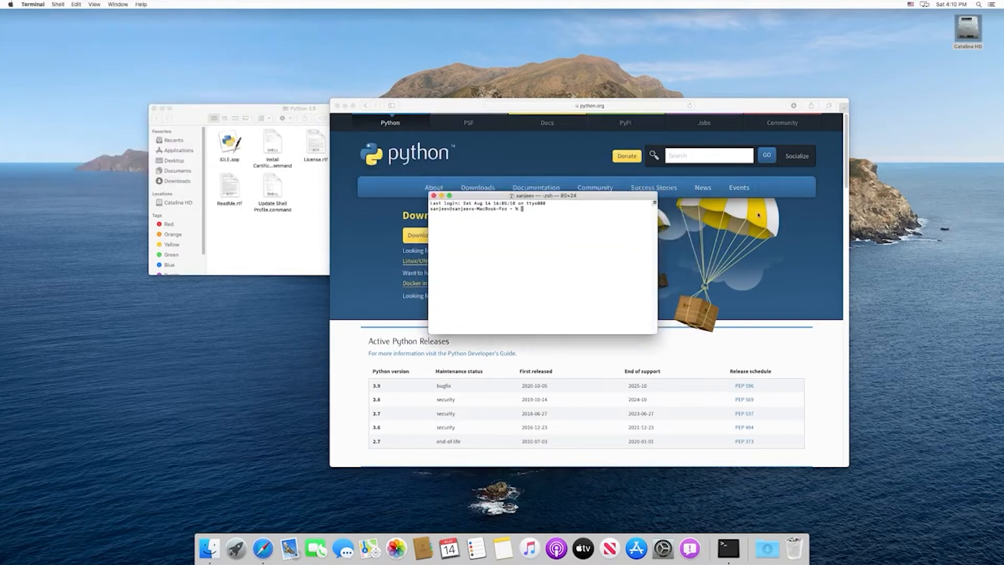
text(py)
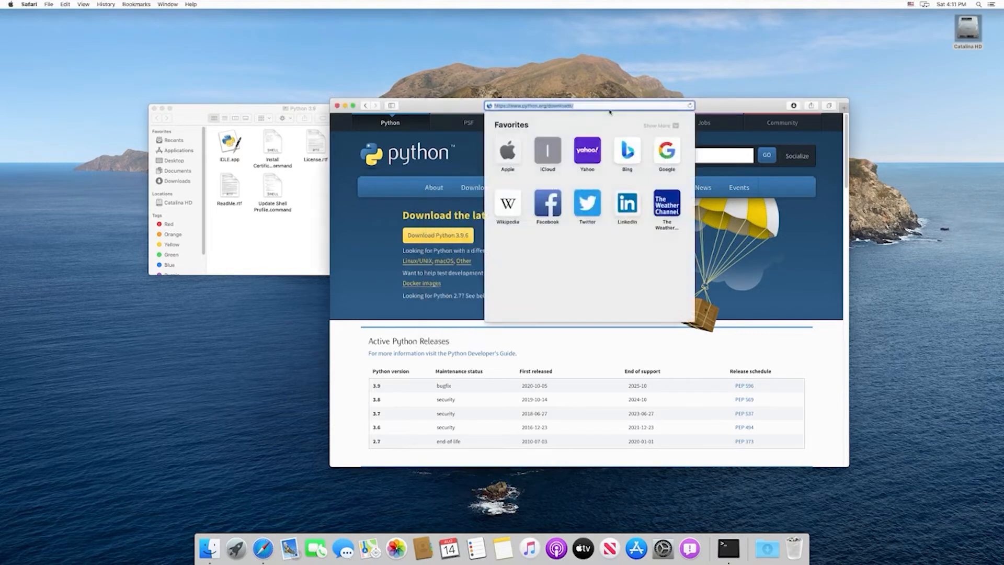
Download the Mac Universal stable build from code.visualstudio.com
text(vs code)
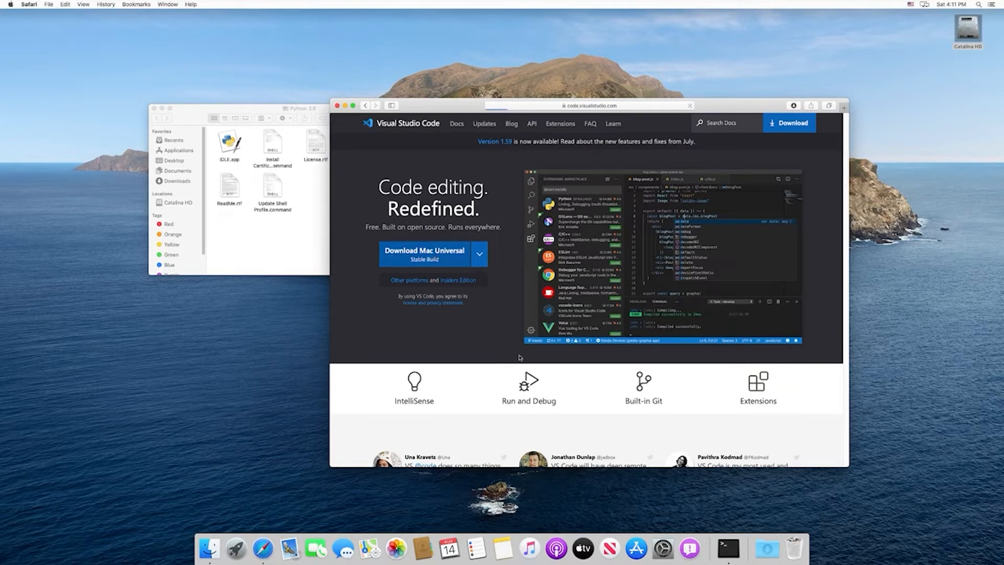
click(423, 254)
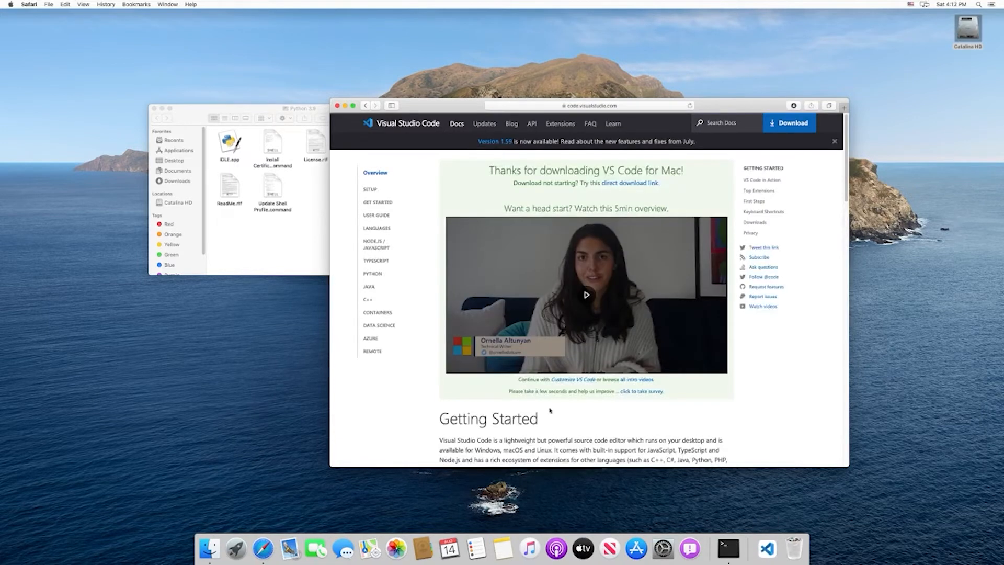
mouse_move(766, 545)
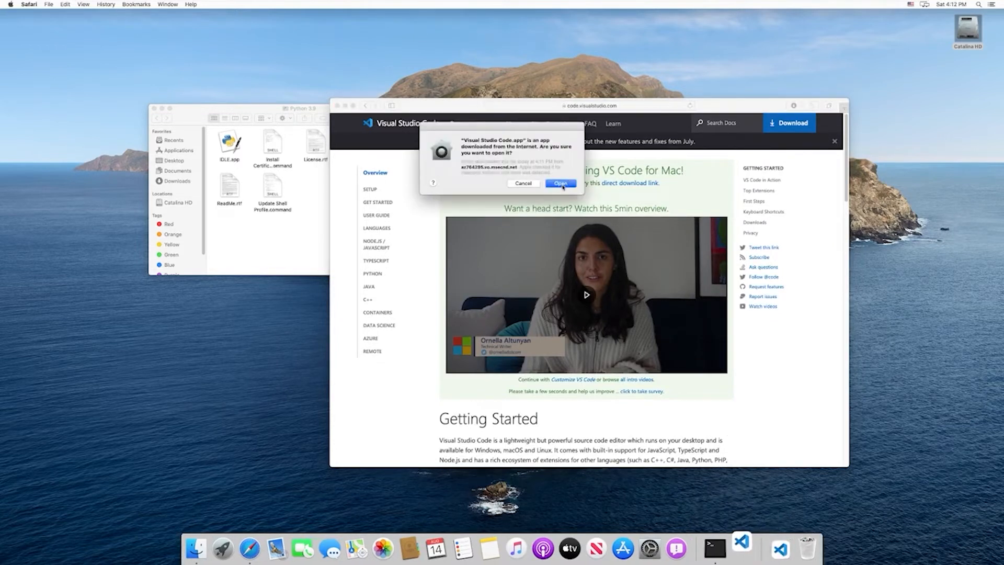
Launch the downloaded VS Code, install Microsoft's Python extension, and show the Explorer
click(560, 183)
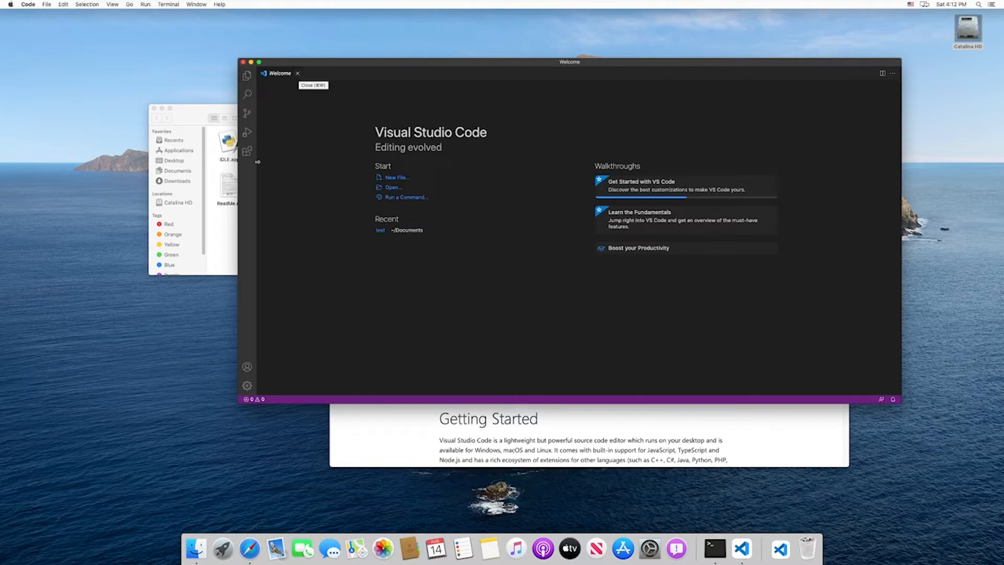
mouse_move(247, 152)
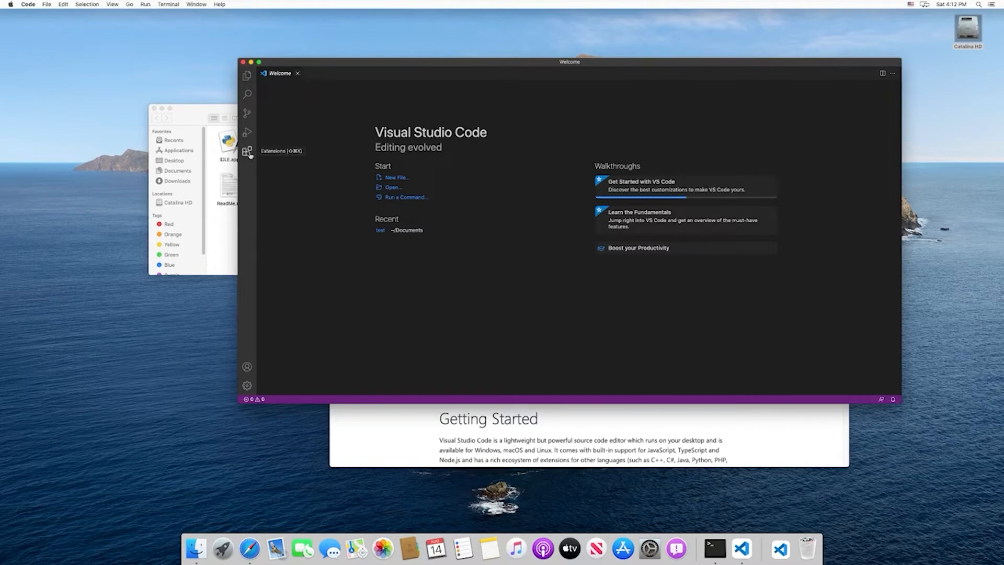
click(248, 151)
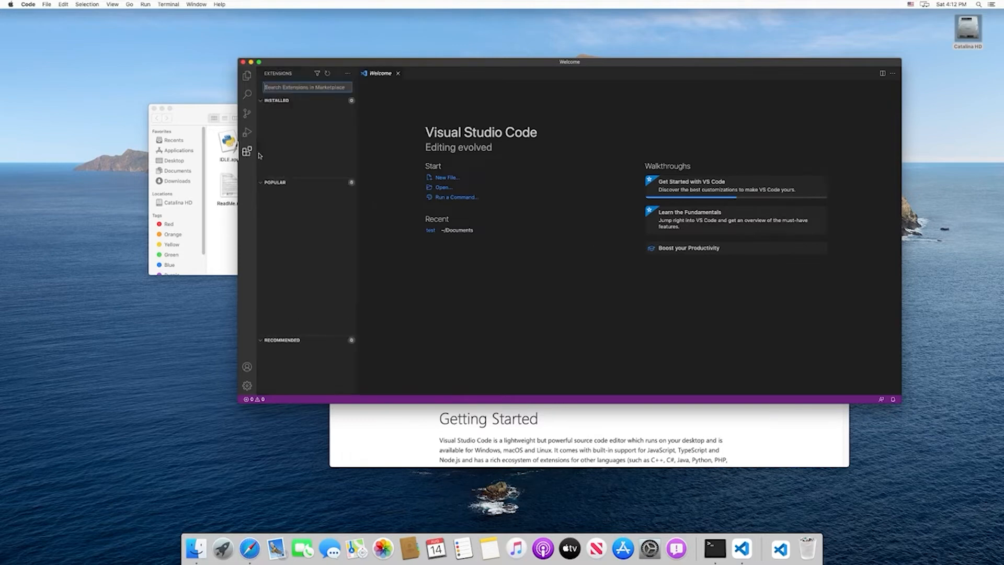
text(python)
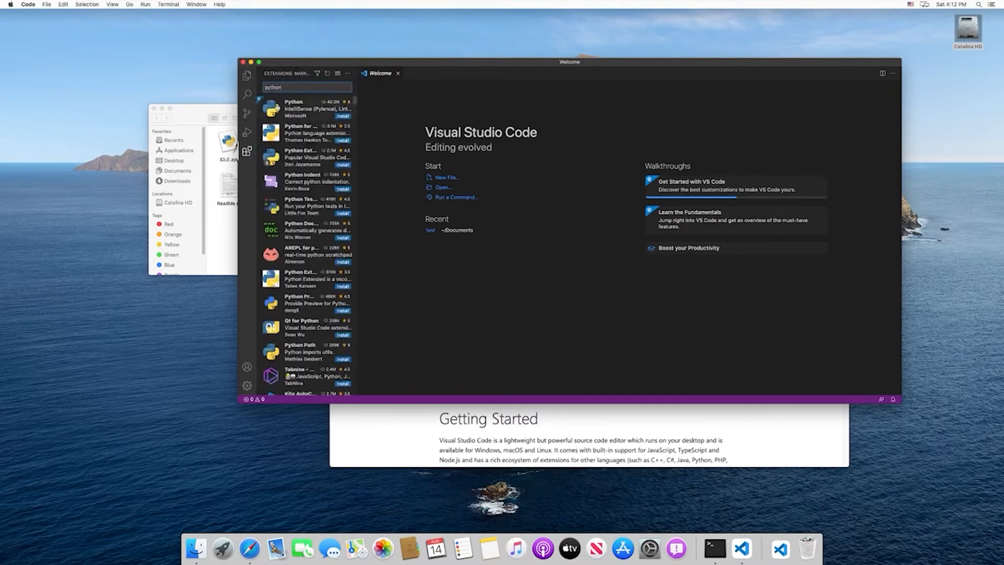
mouse_move(298, 120)
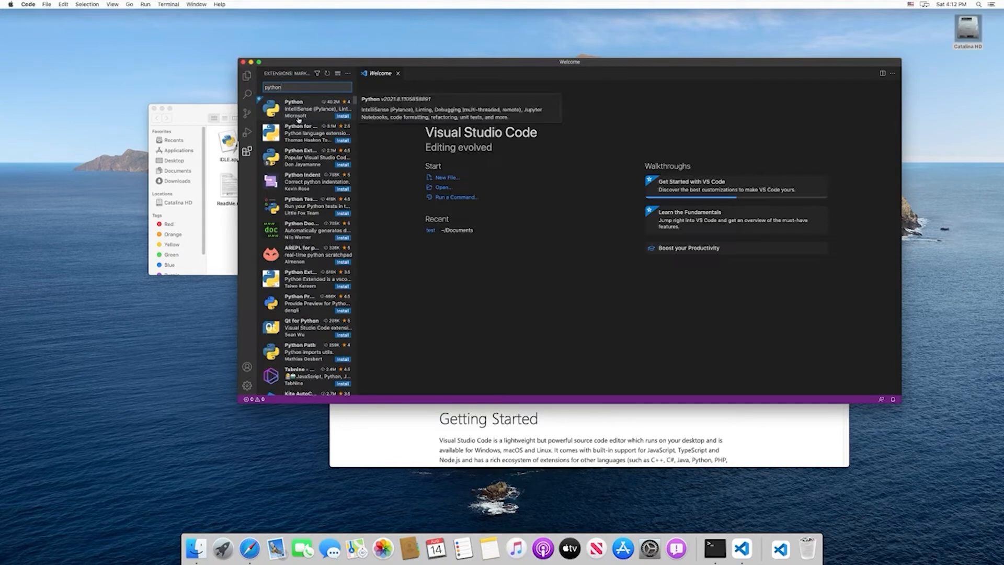
click(303, 107)
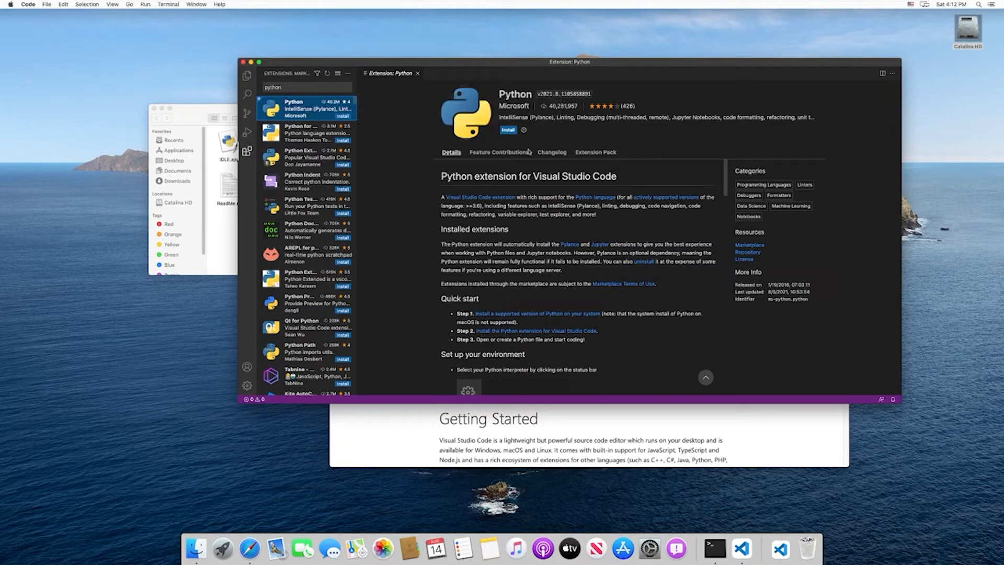
click(508, 130)
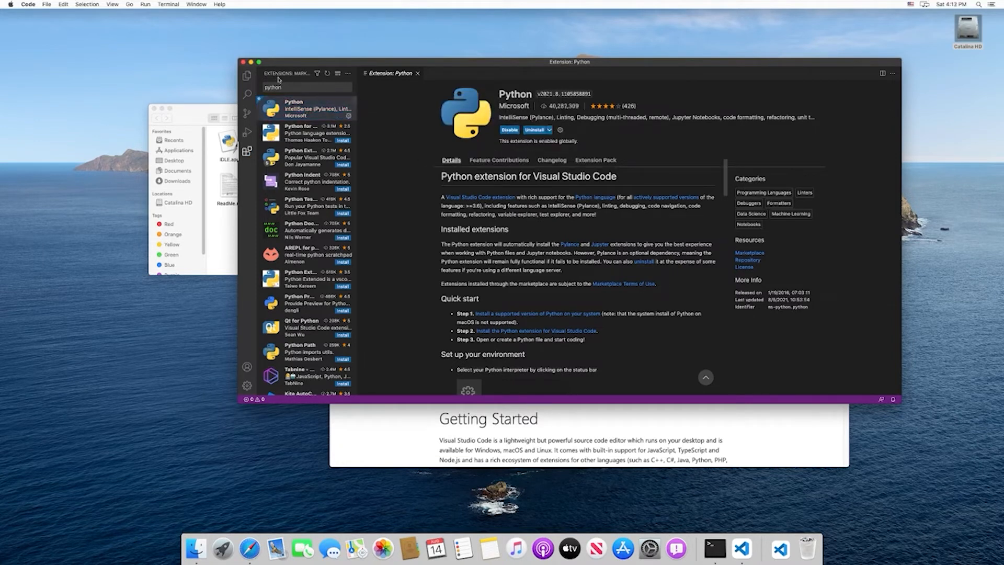
click(247, 75)
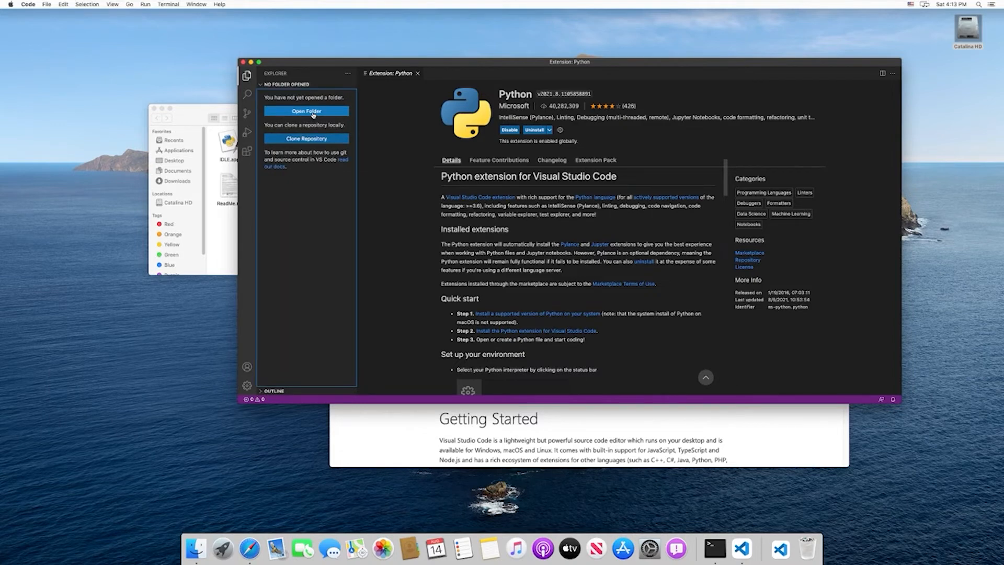
Make a 'fastapi' folder under Documents and open it as the VS Code workspace
click(306, 110)
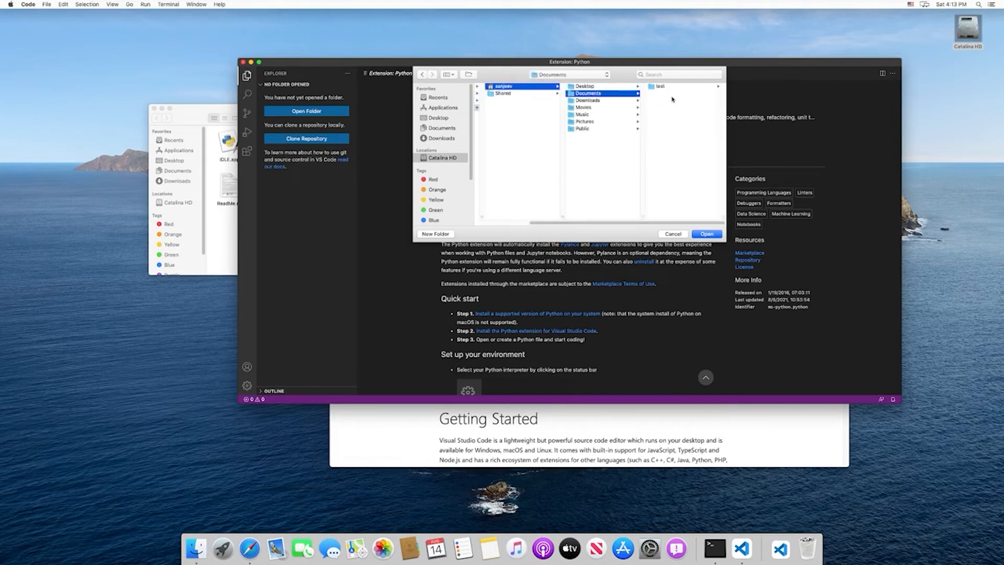
click(435, 233)
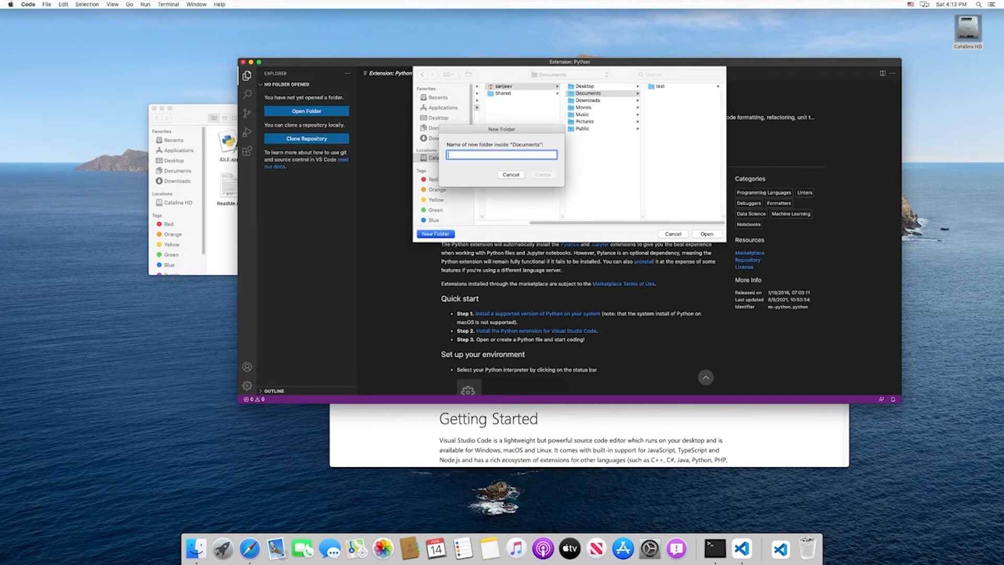
text(fastapi)
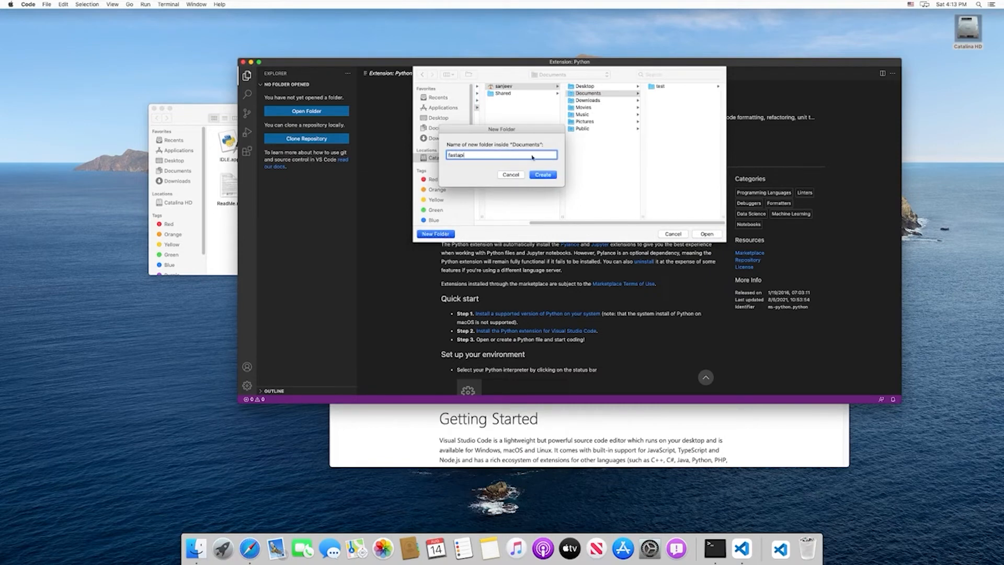
click(542, 175)
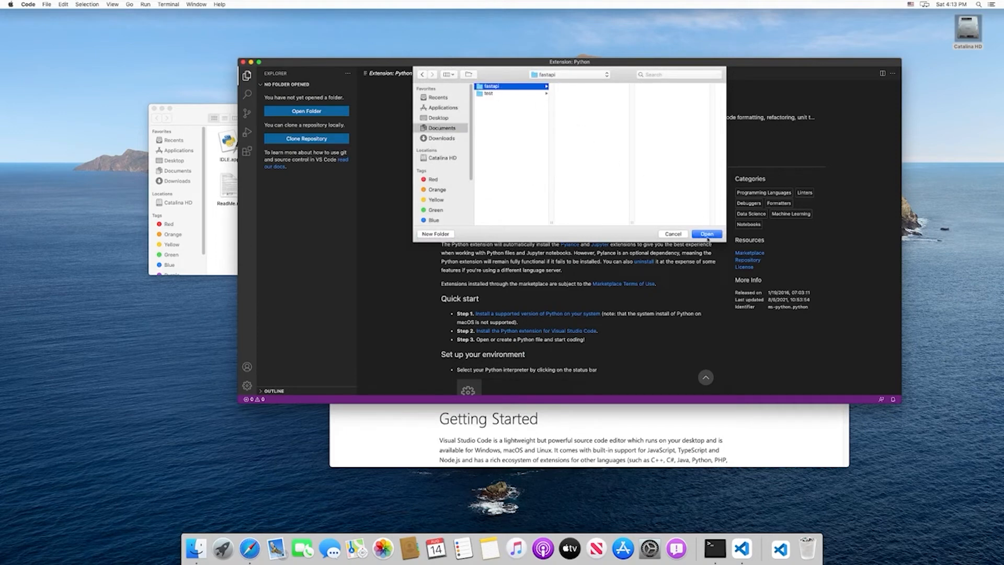
click(707, 233)
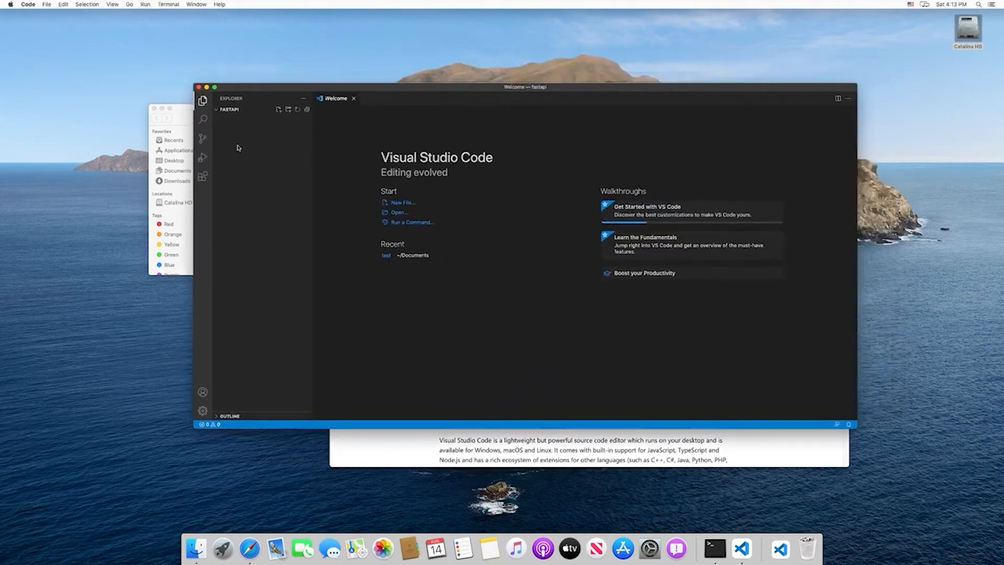
mouse_move(243, 142)
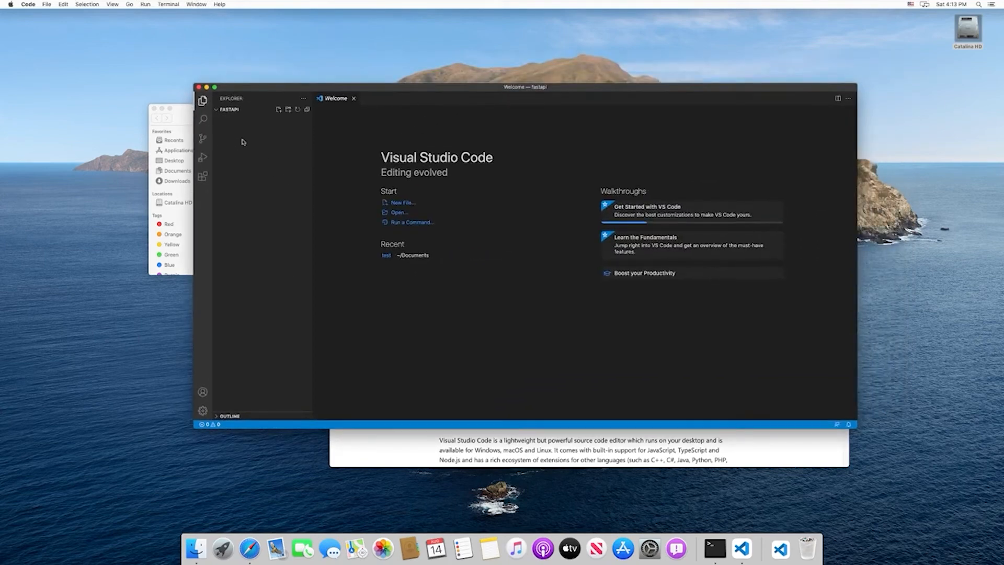
Create main.py in the fastapi folder and open it in the editor
click(278, 109)
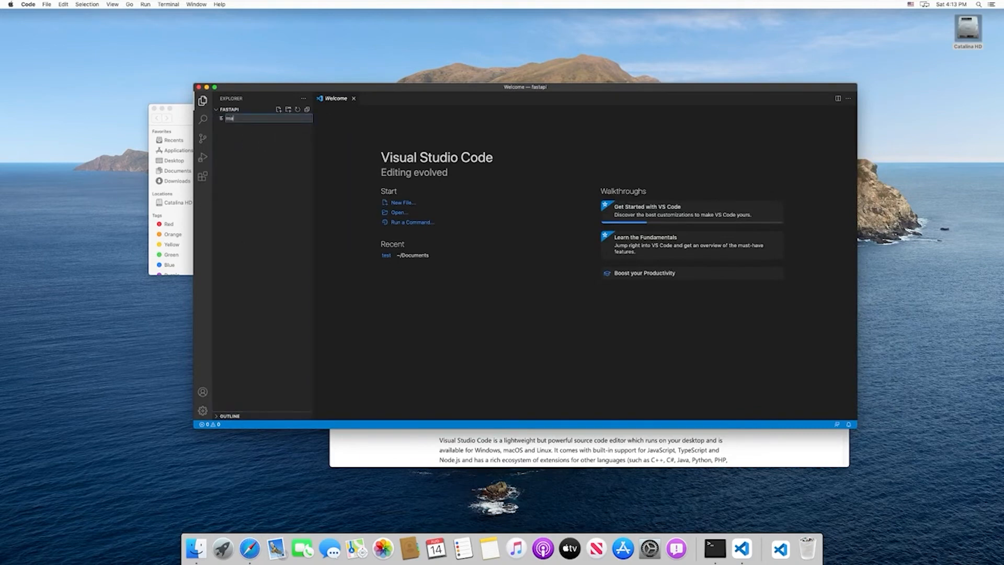
text(main.py)
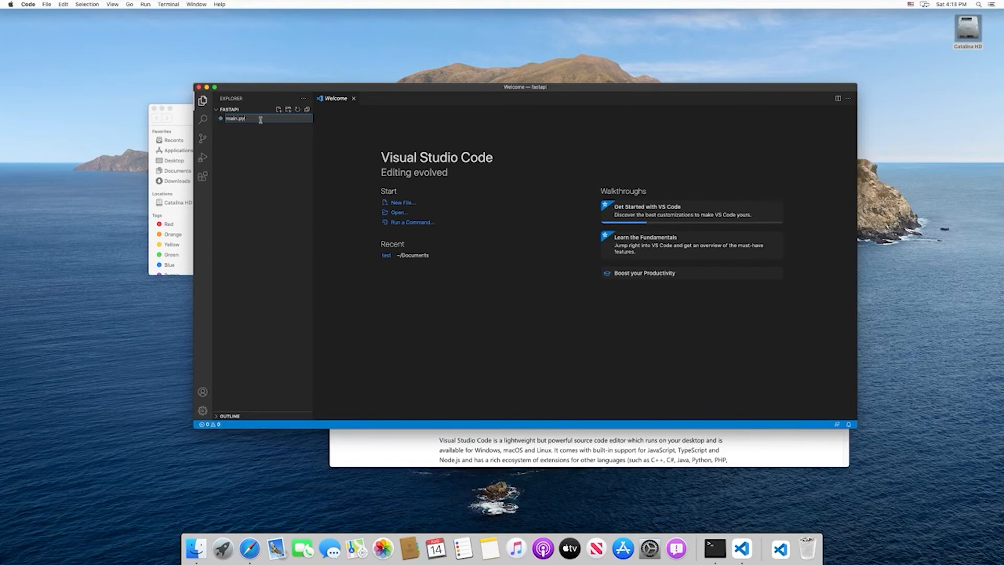
double_click(235, 118)
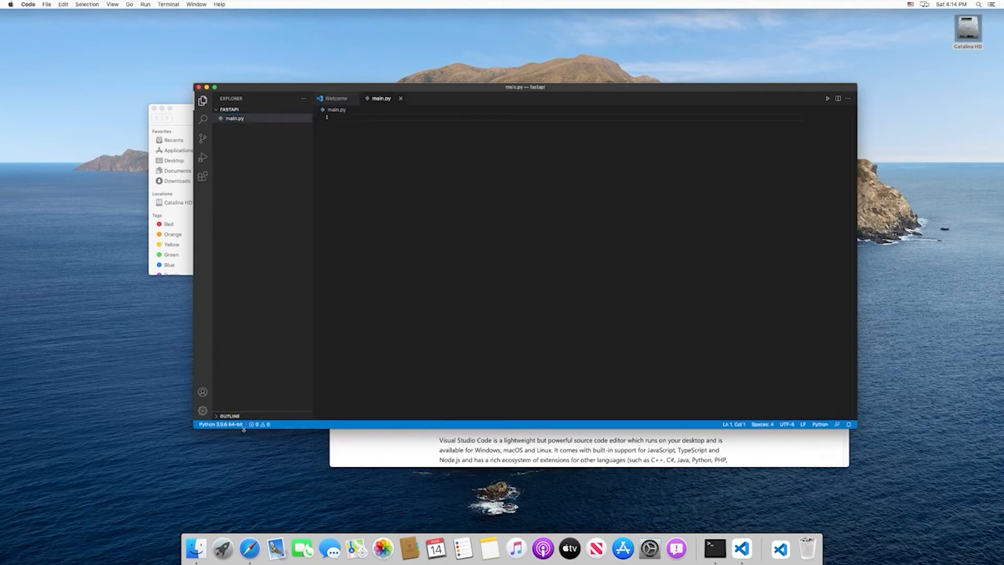
mouse_move(214, 411)
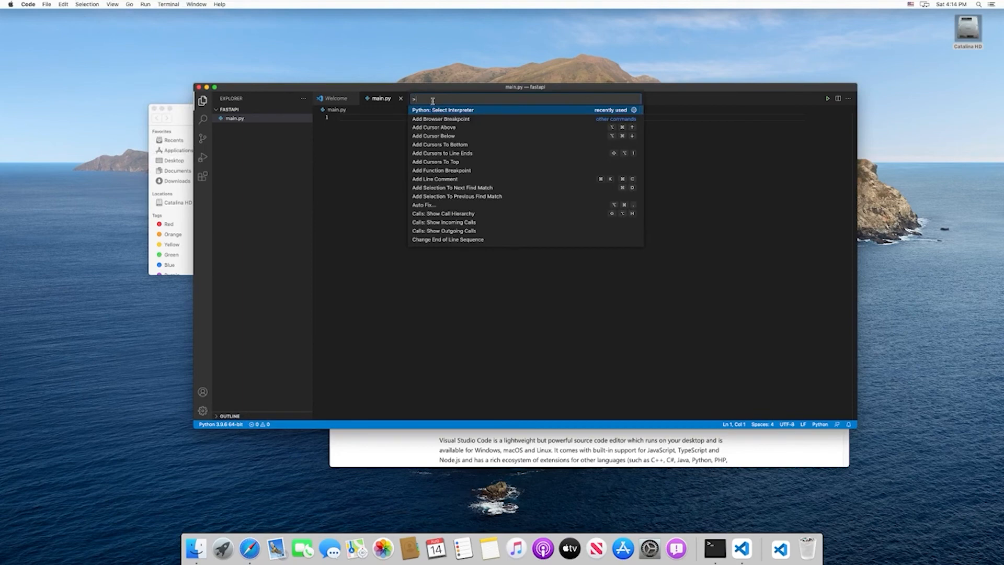
Run Python: Select Interpreter and choose 'Enter interpreter path...'
text(python s)
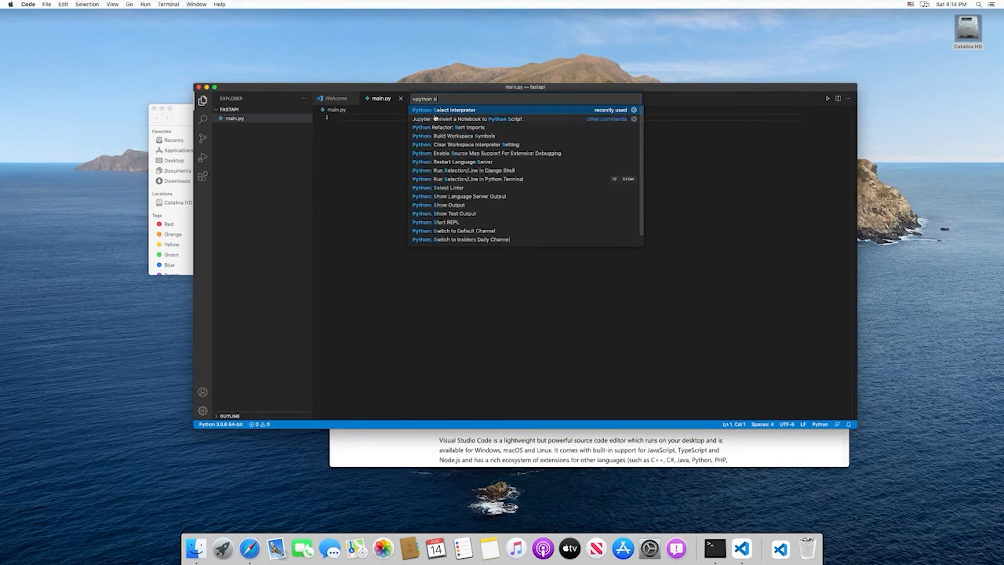
click(449, 110)
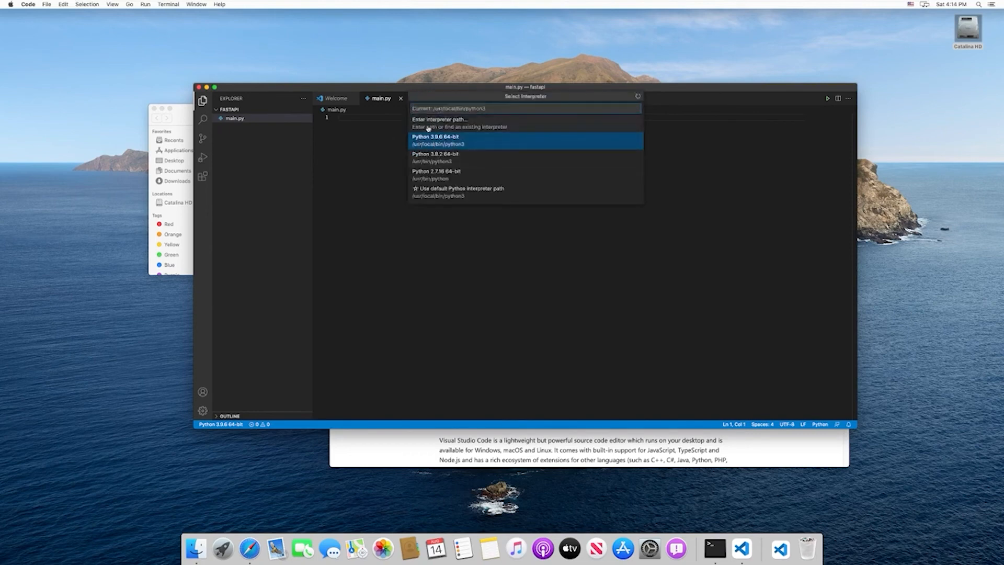
click(439, 120)
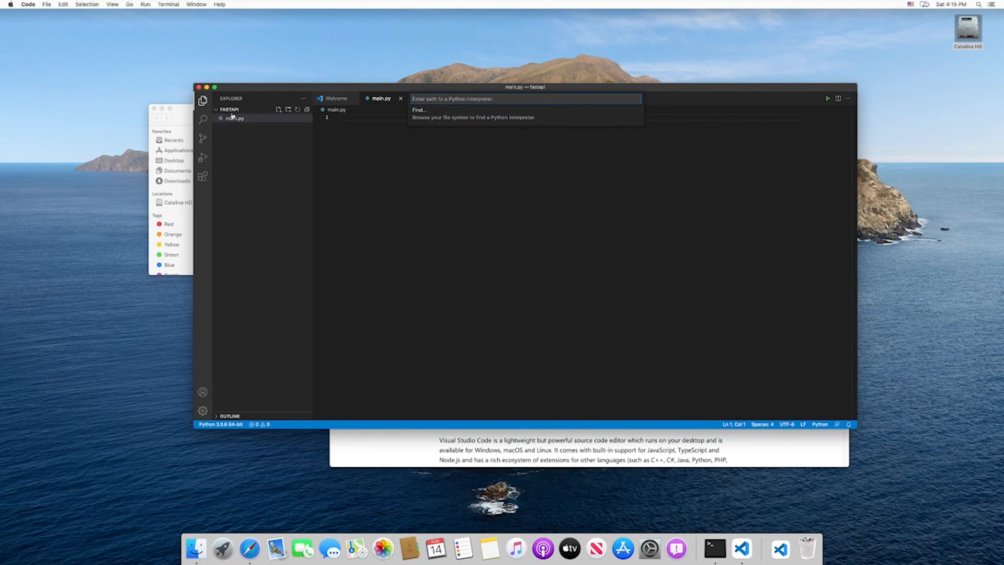
mouse_move(391, 164)
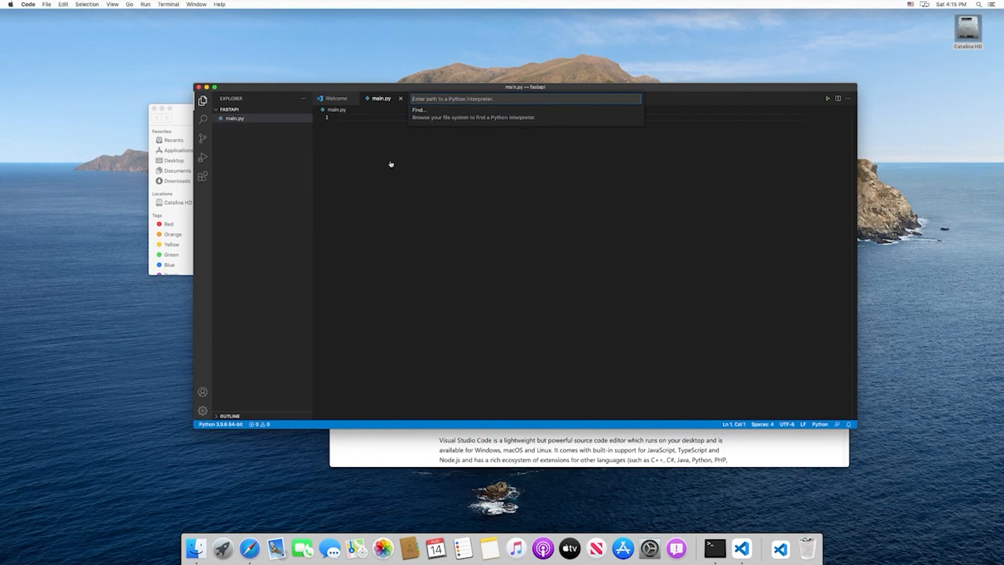